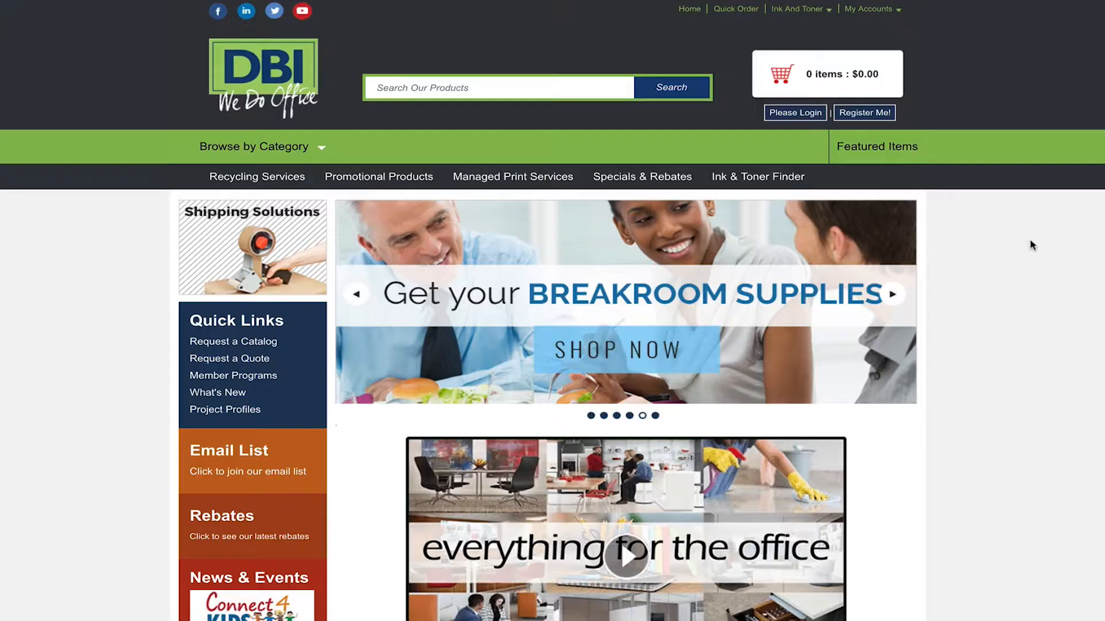
# Step: Log in from the Please Login link with user name 555555e and the account password
pyautogui.click(795, 112)
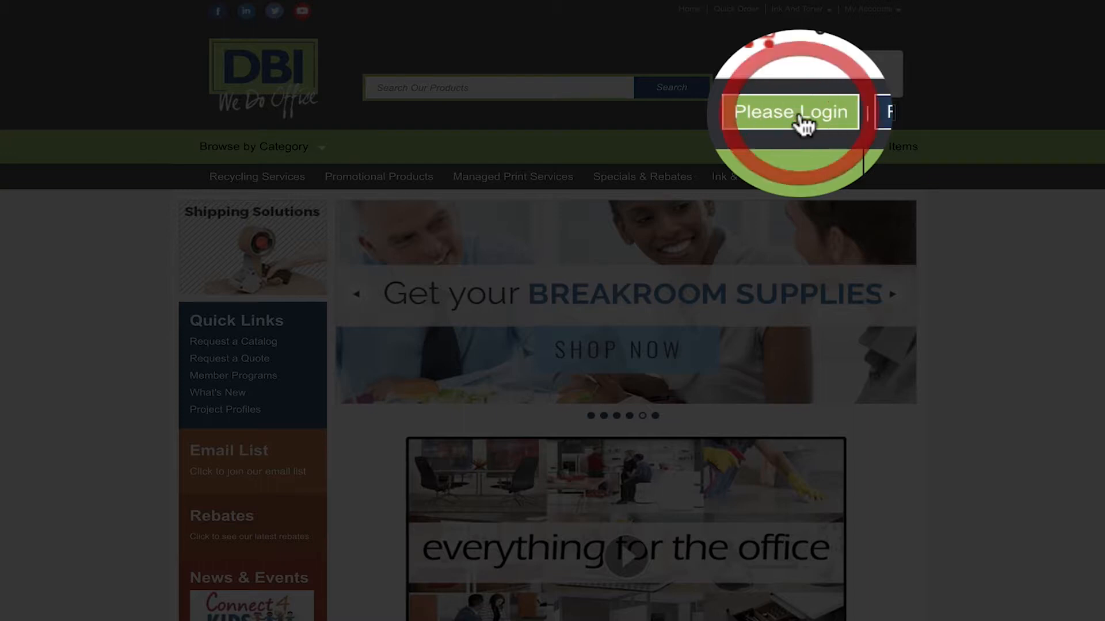
pyautogui.click(790, 112)
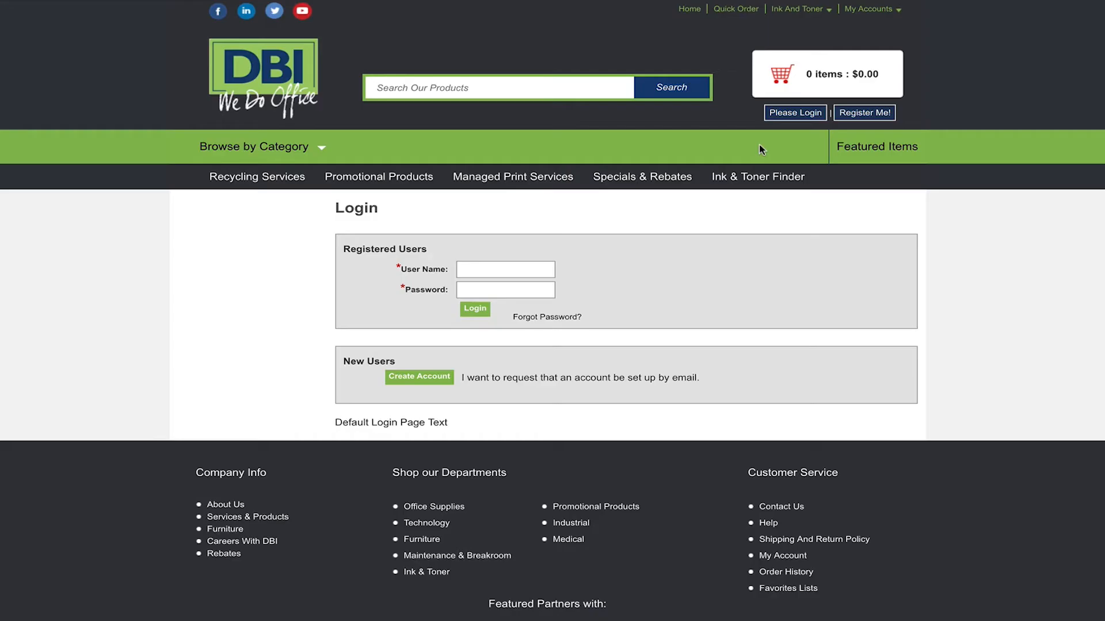
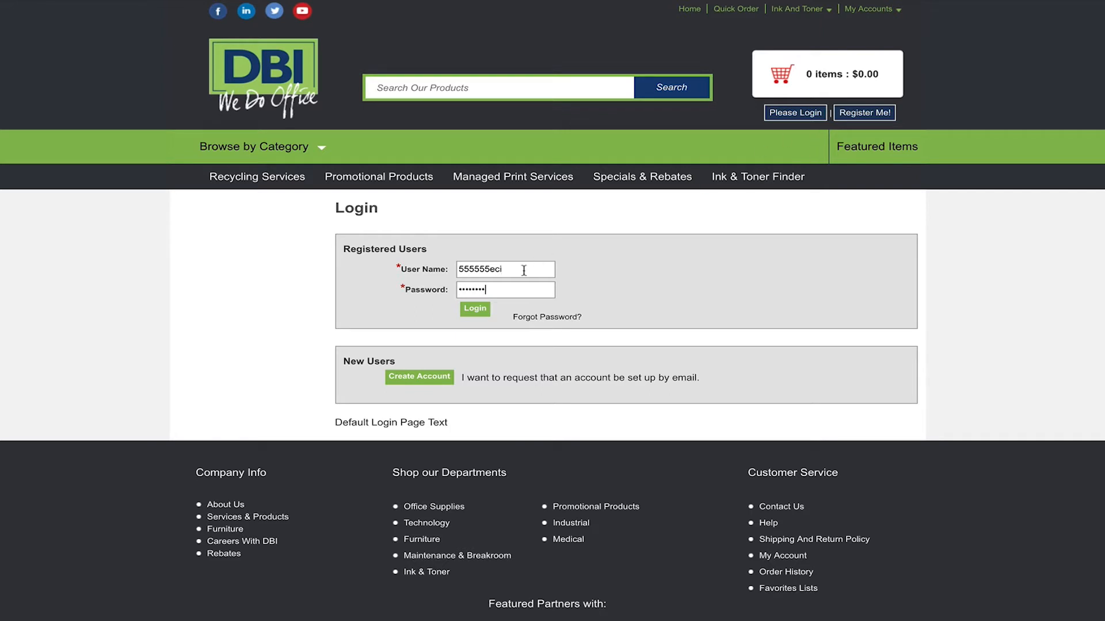
pyautogui.click(474, 308)
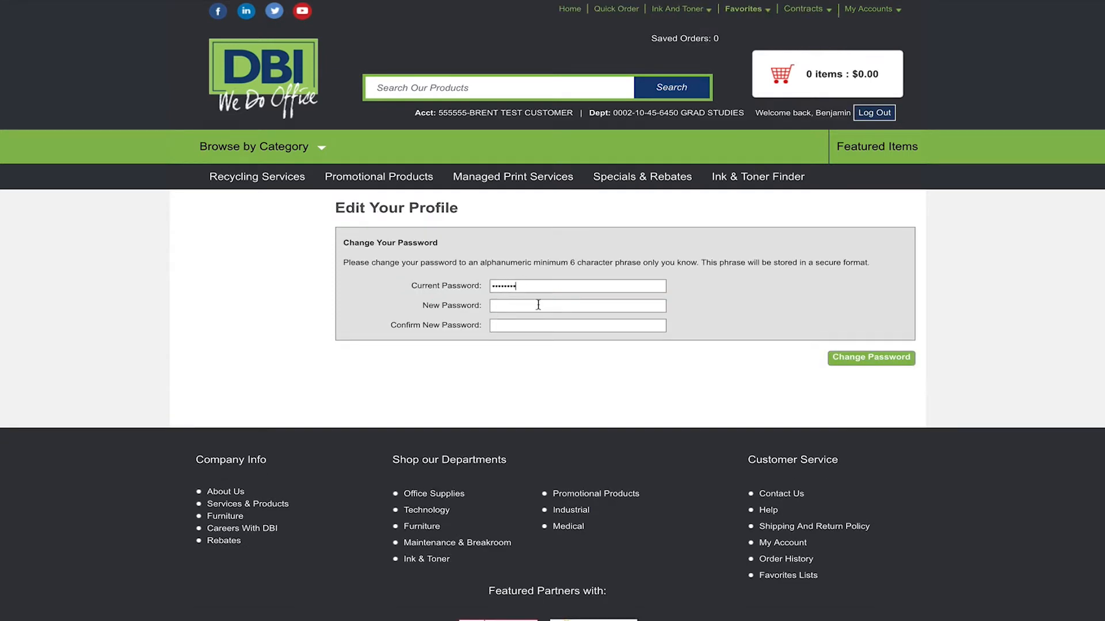
# Step: Save security question 'What town were you born in?' with its answer, then continue shopping
pyautogui.write('password')
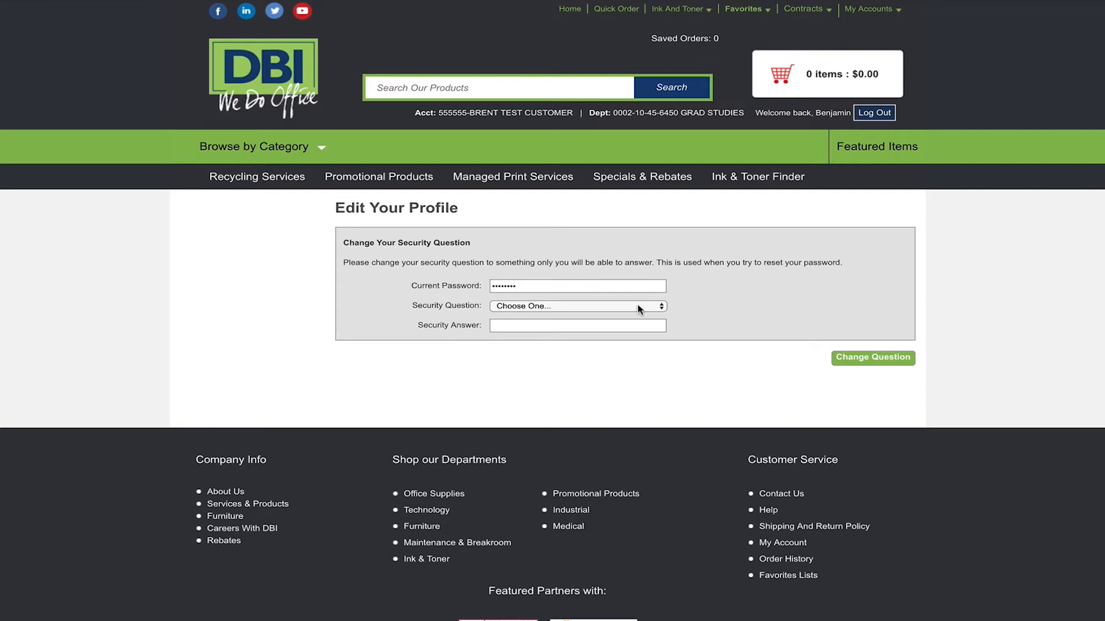
pyautogui.click(576, 306)
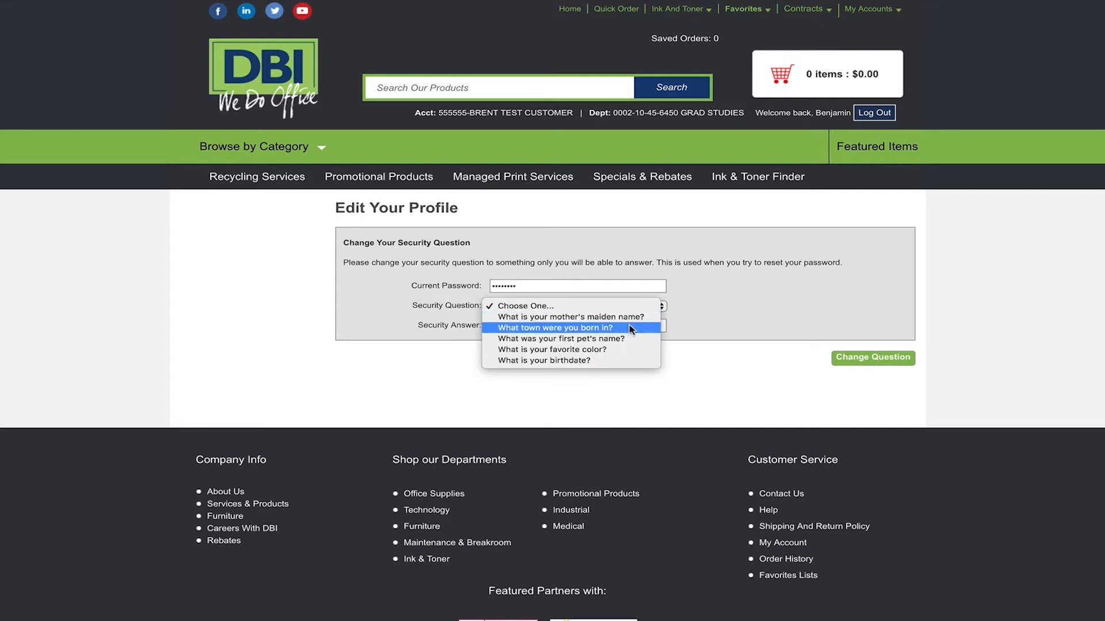
pyautogui.click(556, 328)
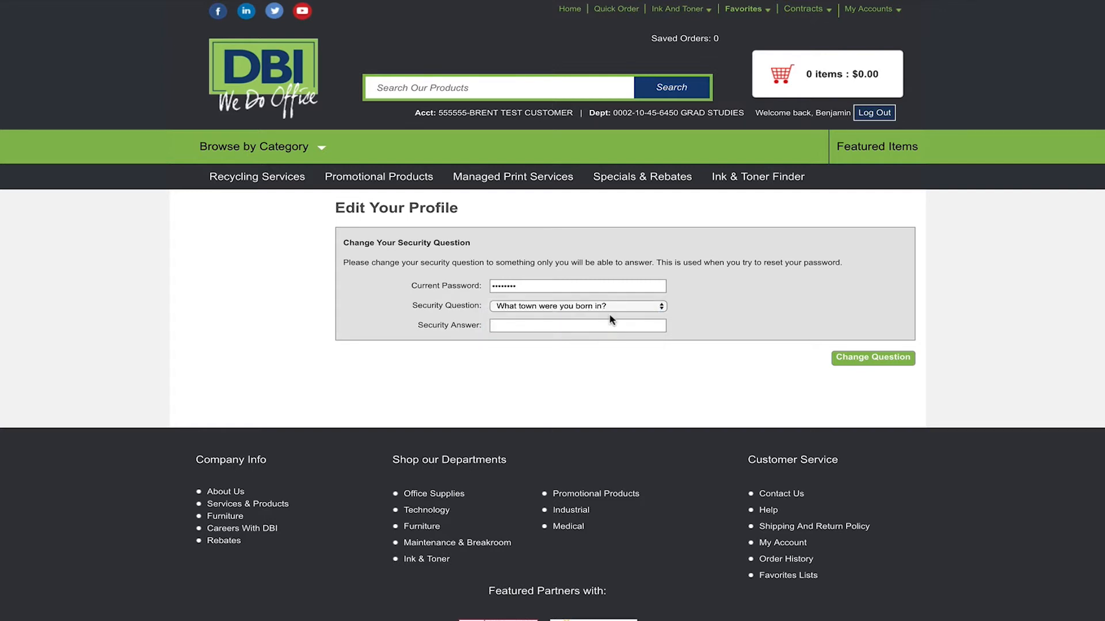
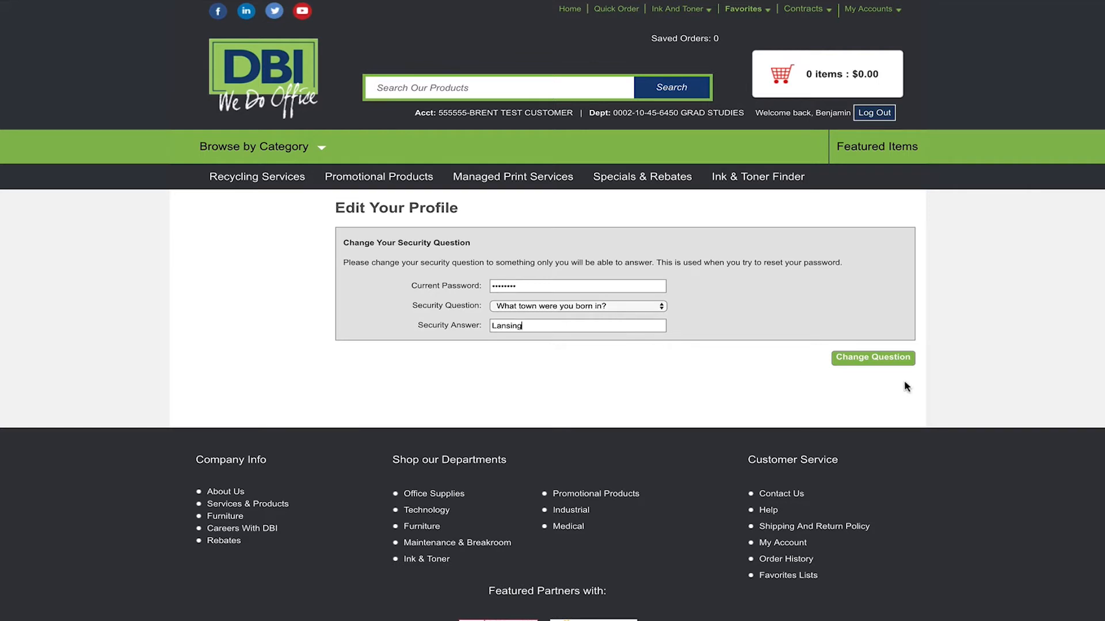
pyautogui.click(872, 357)
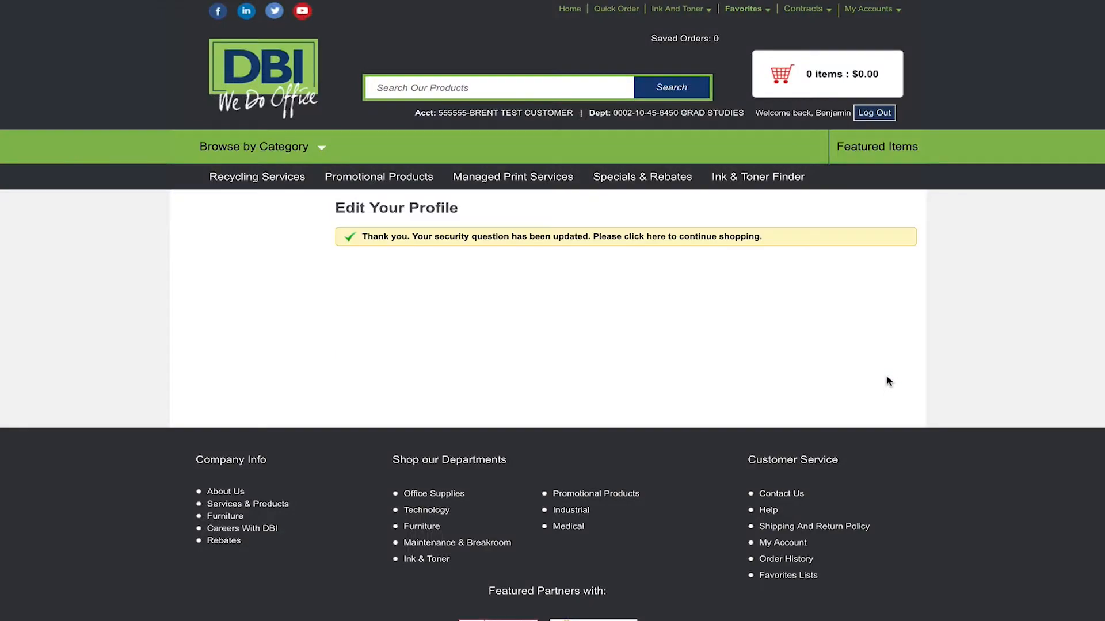
pyautogui.click(654, 236)
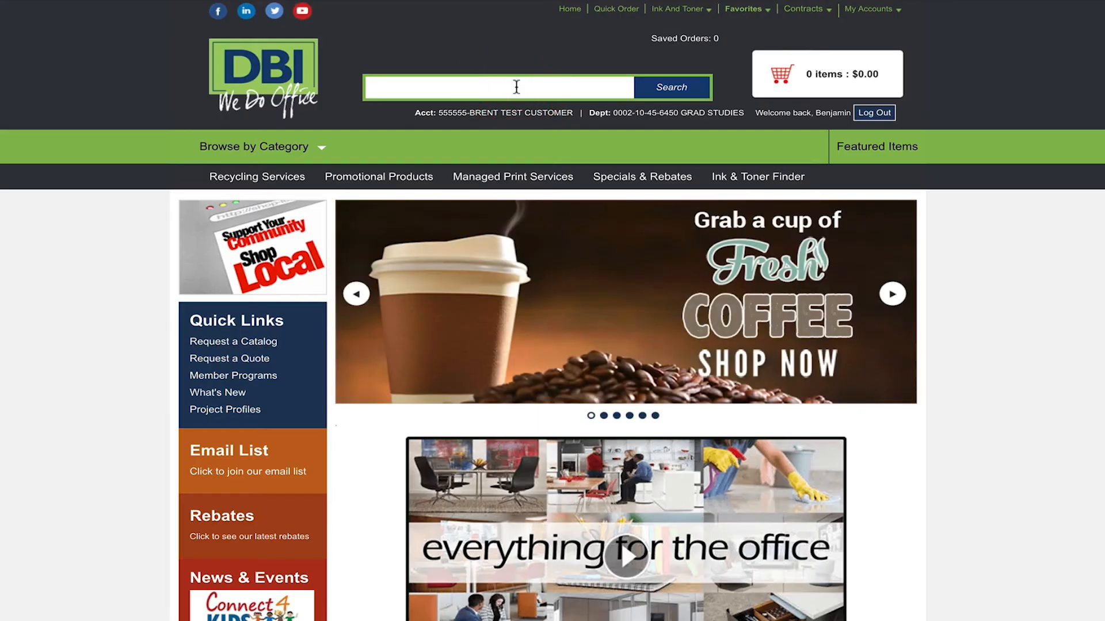
# Step: Search for pens, briefly narrow the results with 'medium', then return to all 951 pens
pyautogui.write('pens')
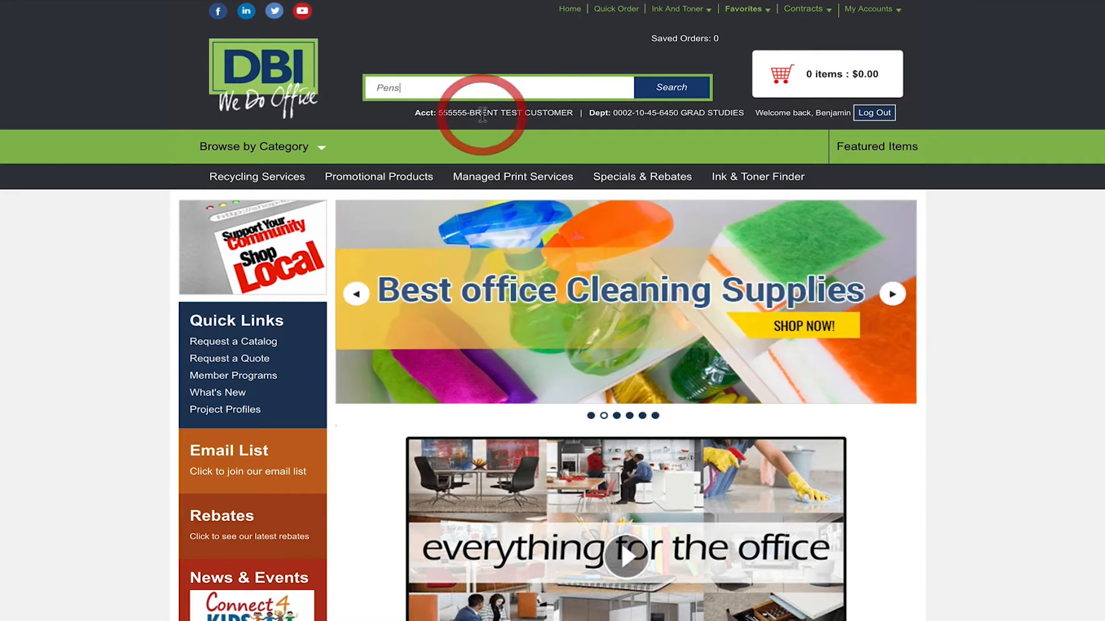
pyautogui.click(670, 87)
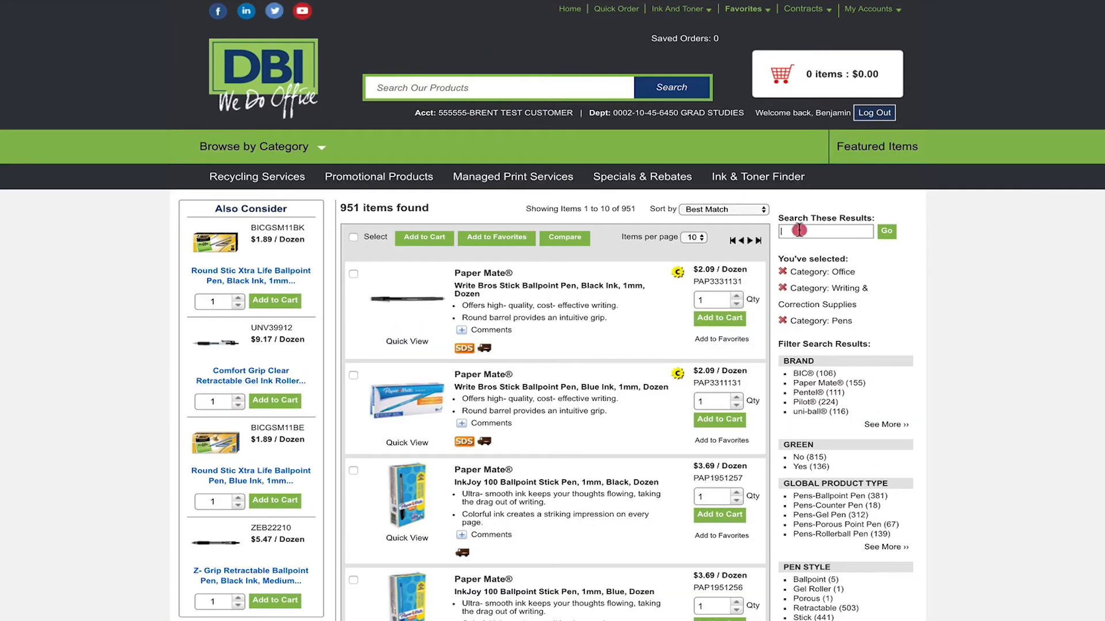
pyautogui.write('mediu')
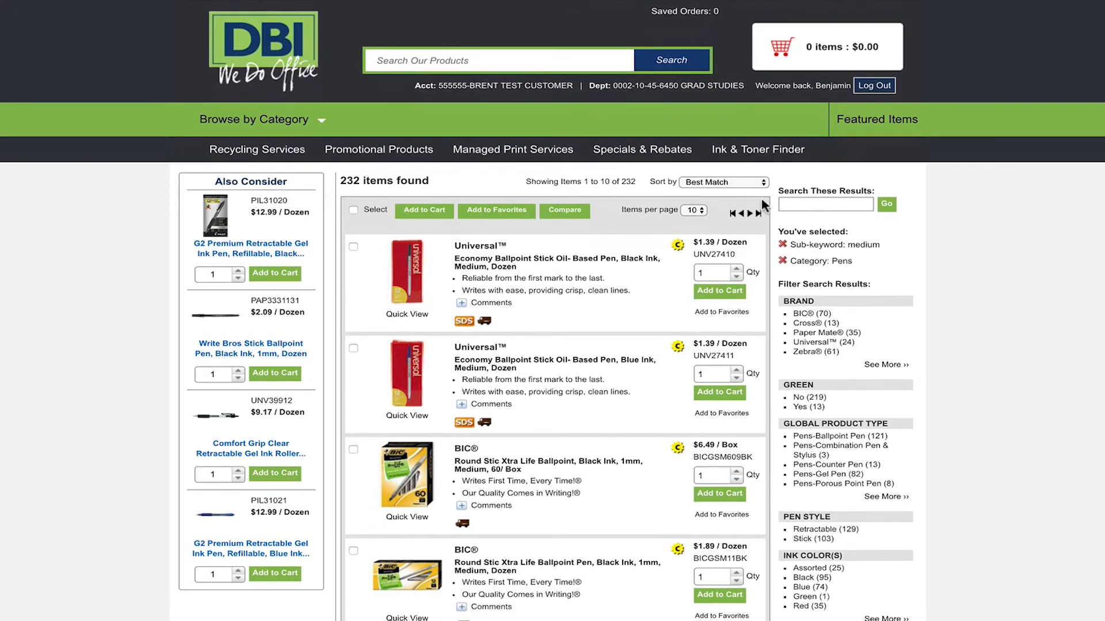
pyautogui.click(720, 182)
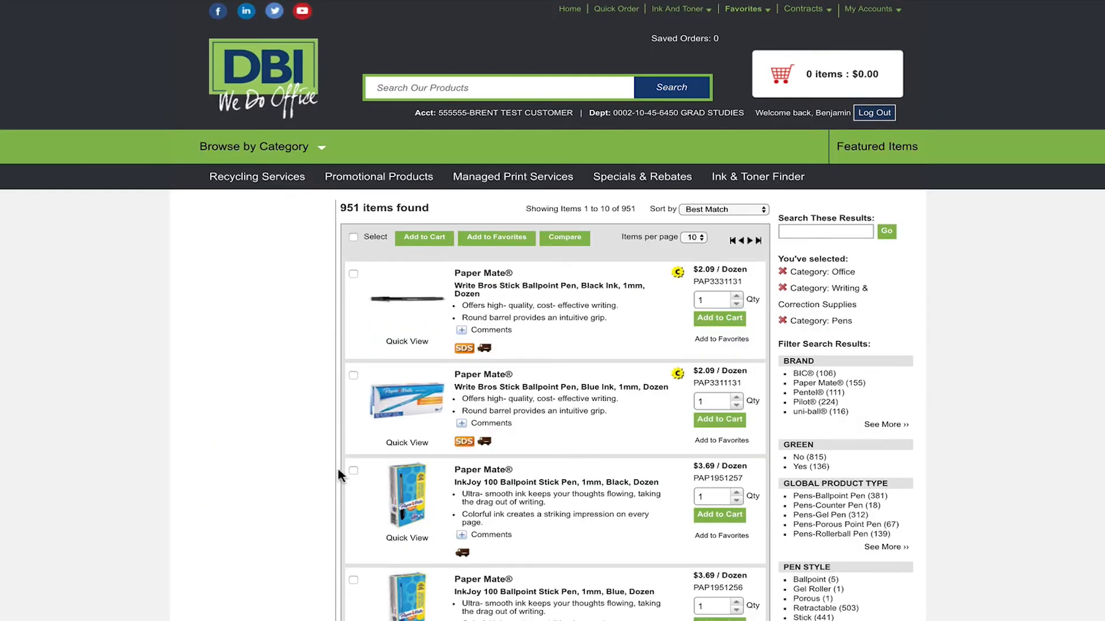
pyautogui.scroll(-3)
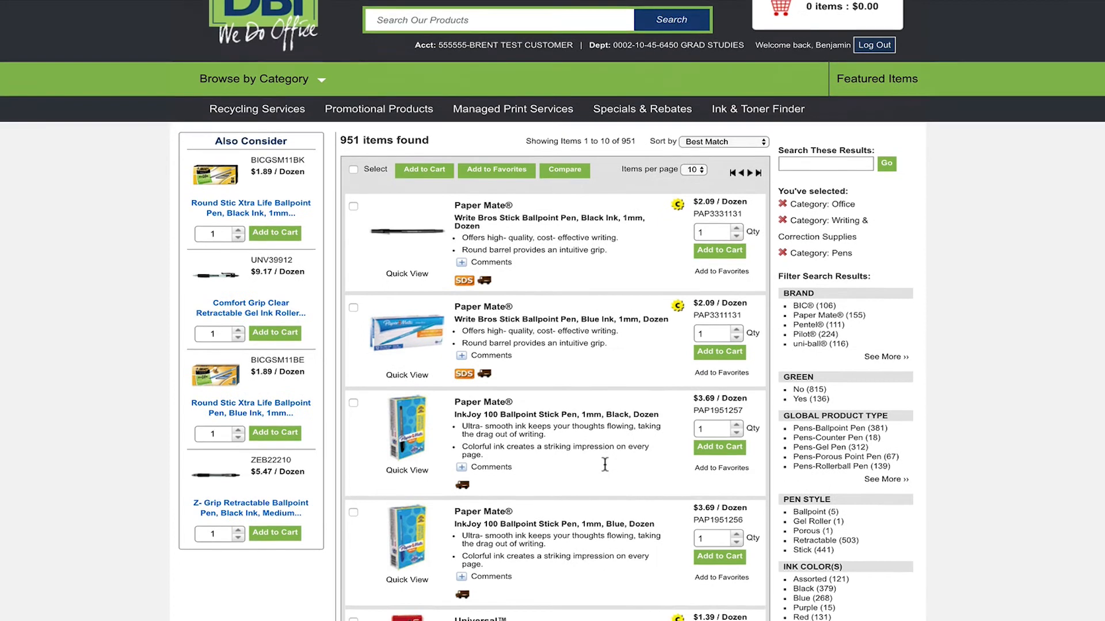
pyautogui.scroll(-3)
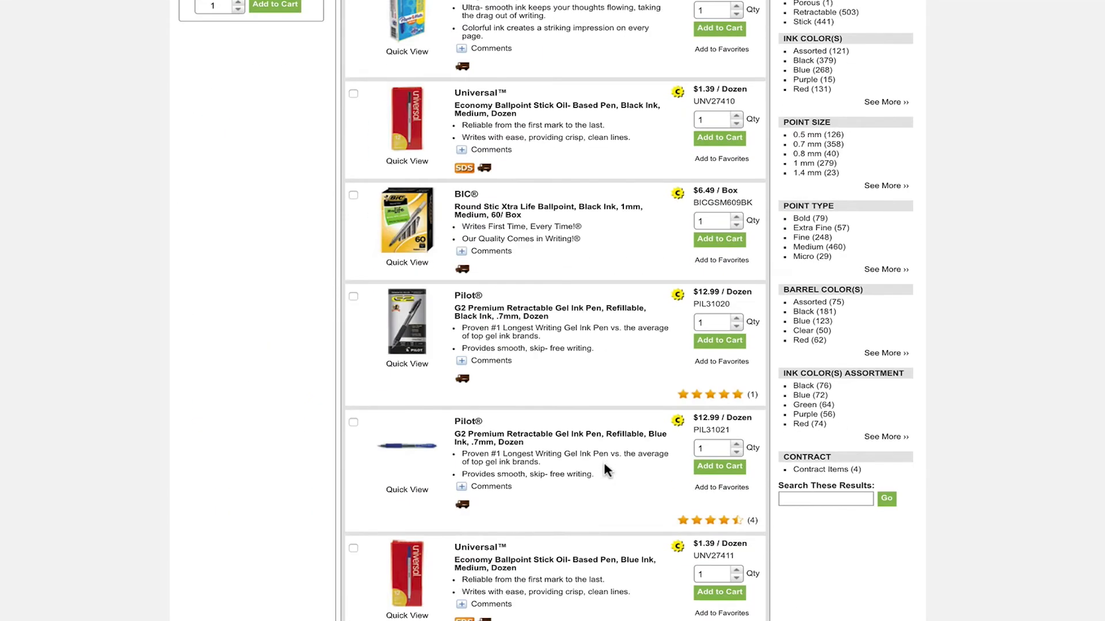
pyautogui.moveTo(482, 442)
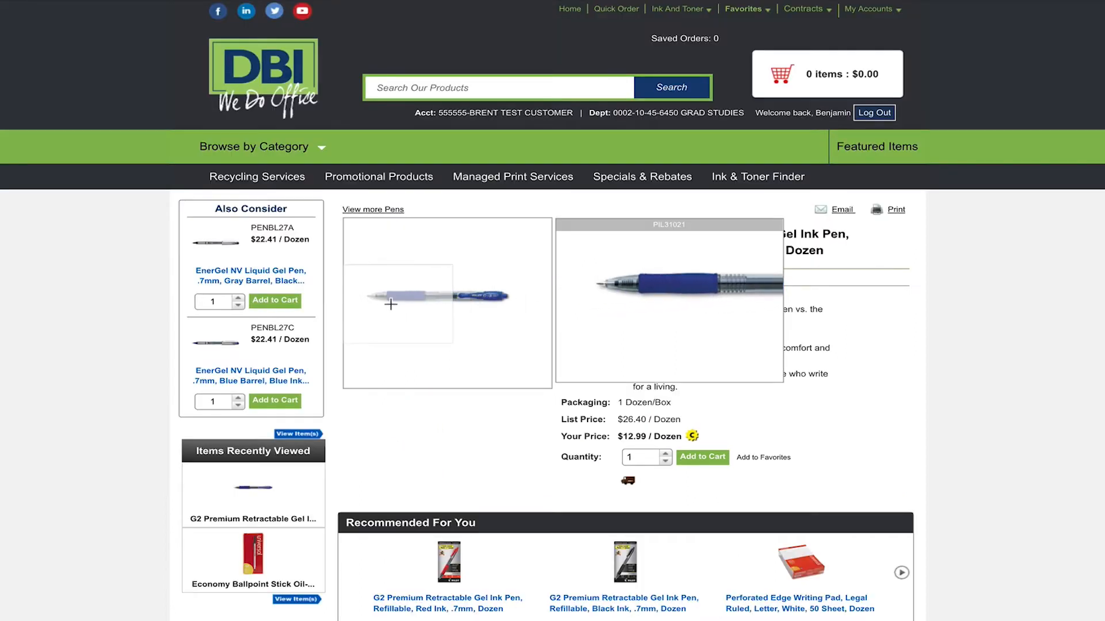
pyautogui.scroll(-3)
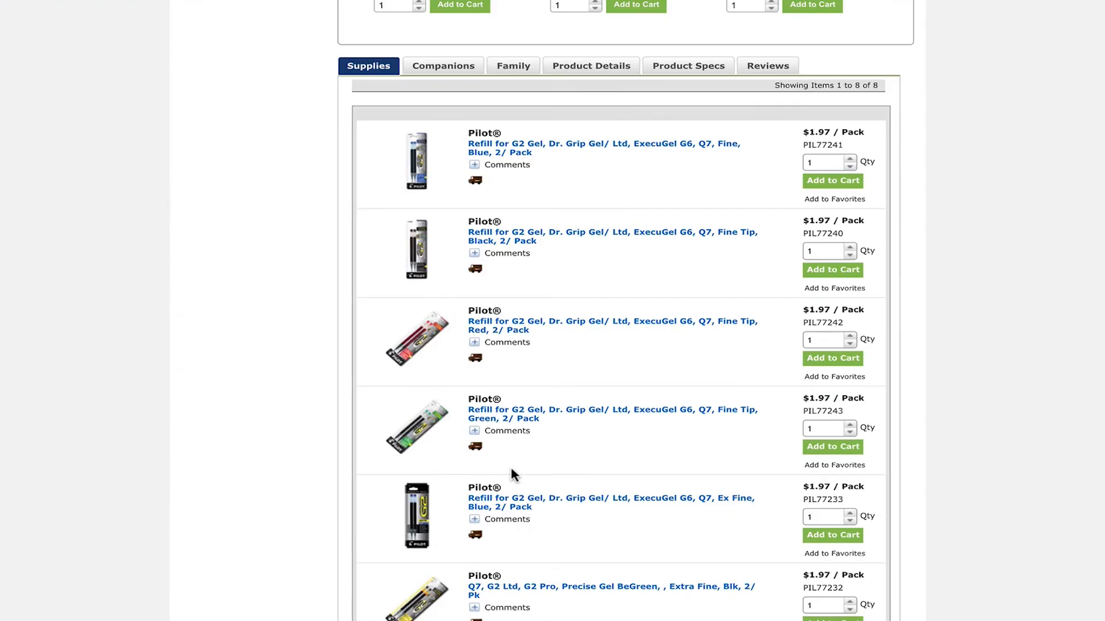
pyautogui.moveTo(414, 84)
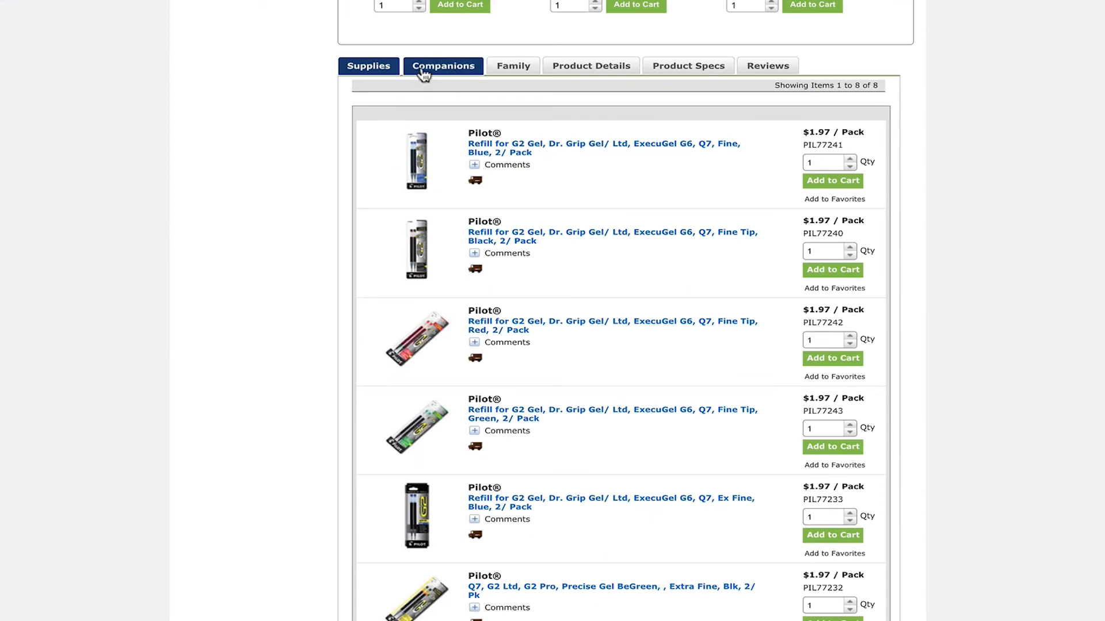
pyautogui.click(442, 65)
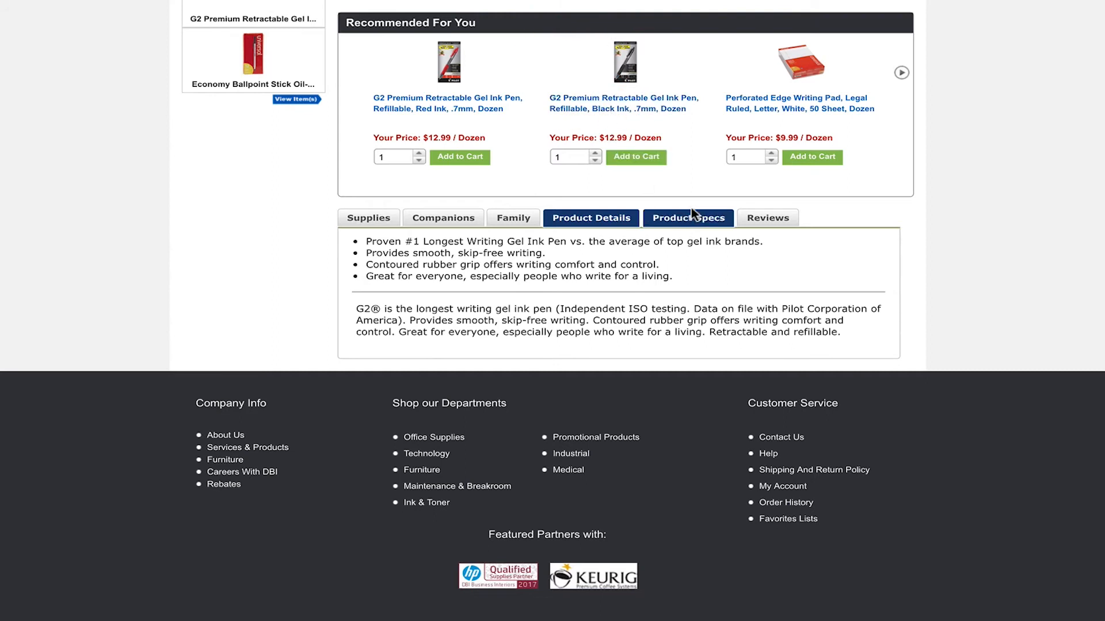
pyautogui.click(687, 217)
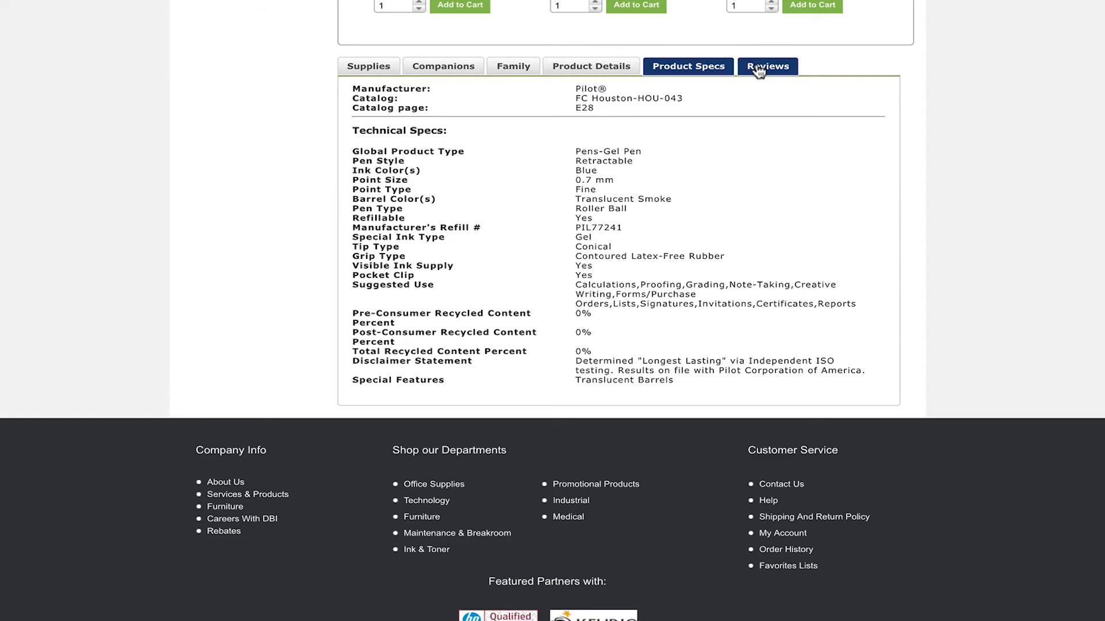
pyautogui.click(767, 65)
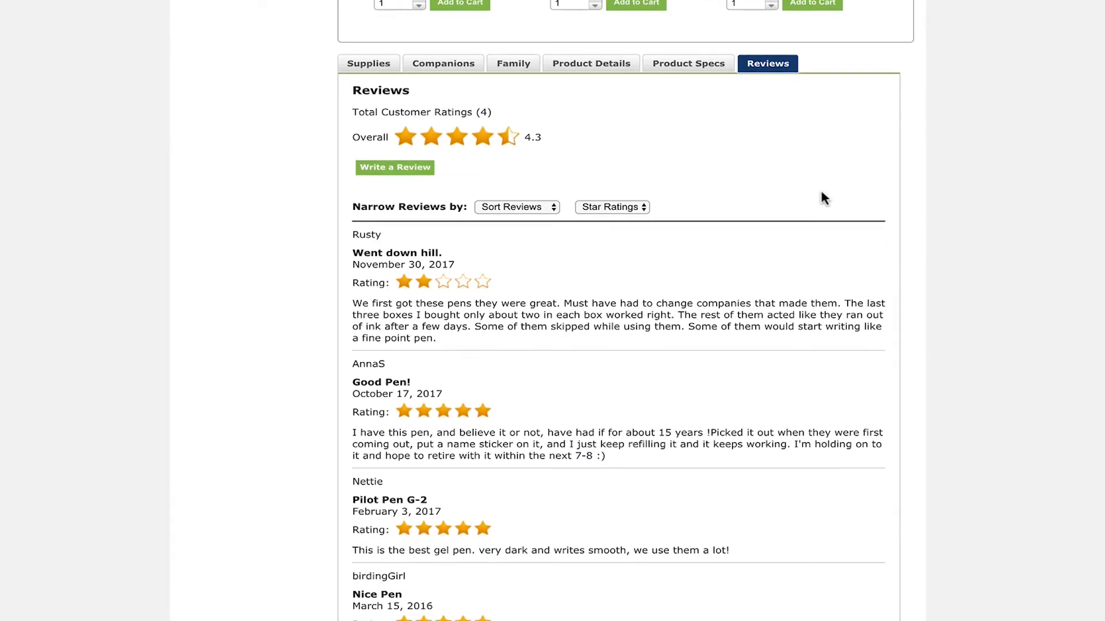
pyautogui.scroll(-3)
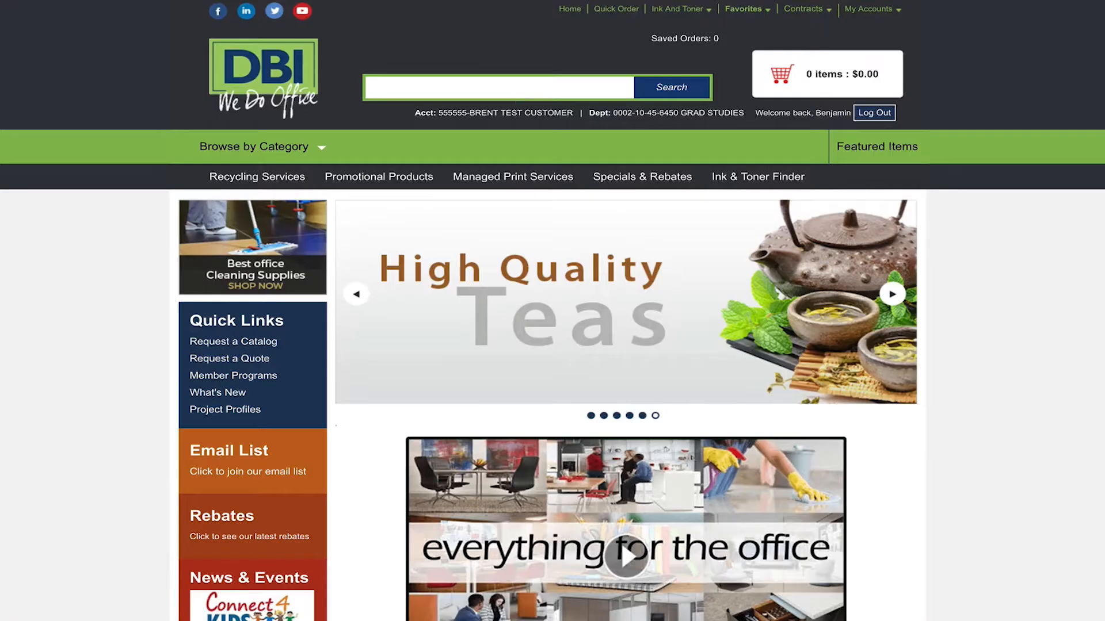
# Step: Select three Paper Mate pens from the pens listing and view their Product Comparison page
pyautogui.click(670, 87)
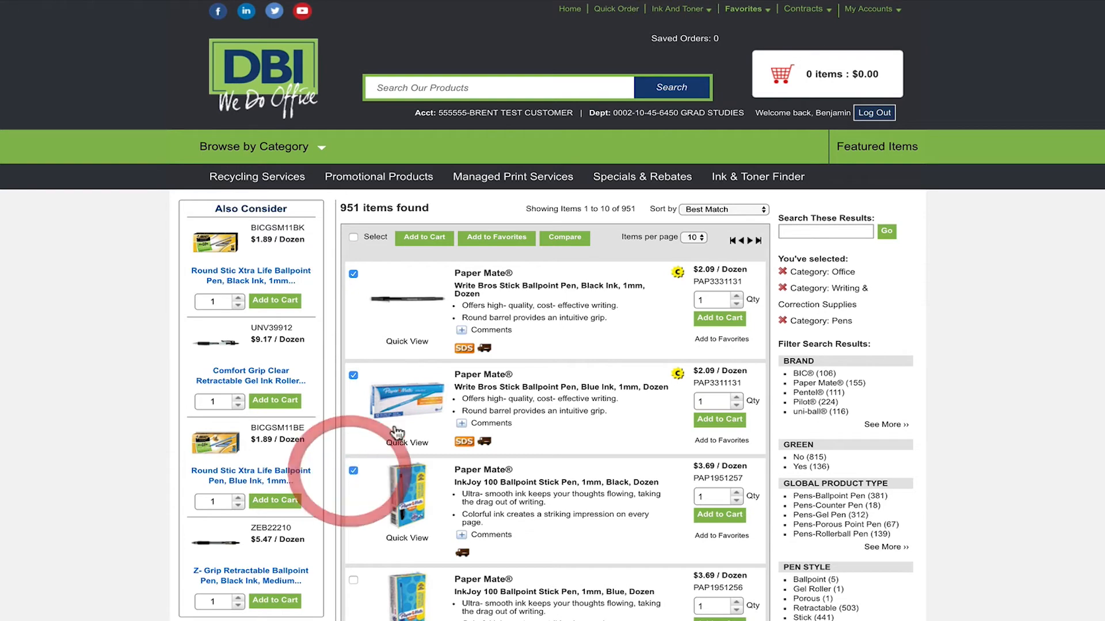
pyautogui.click(563, 237)
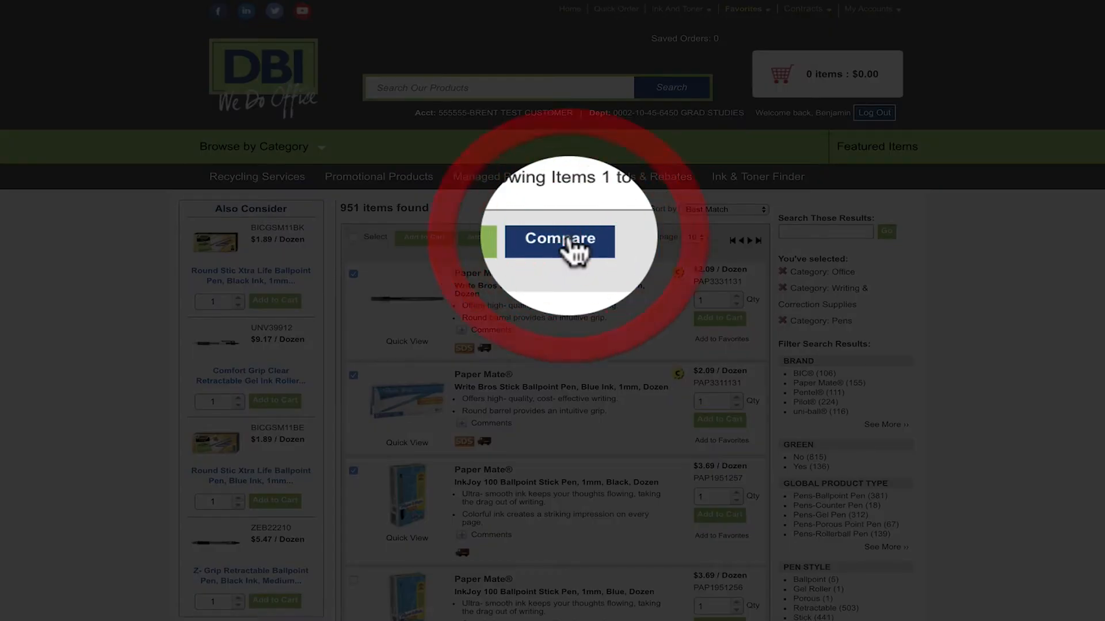
pyautogui.click(559, 239)
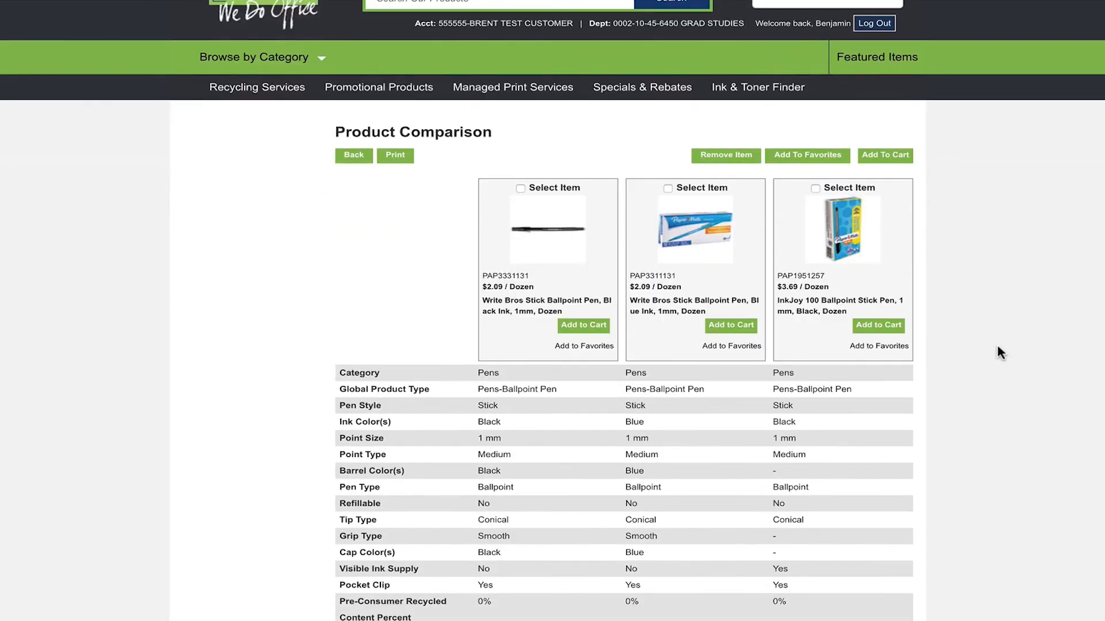
pyautogui.scroll(-3)
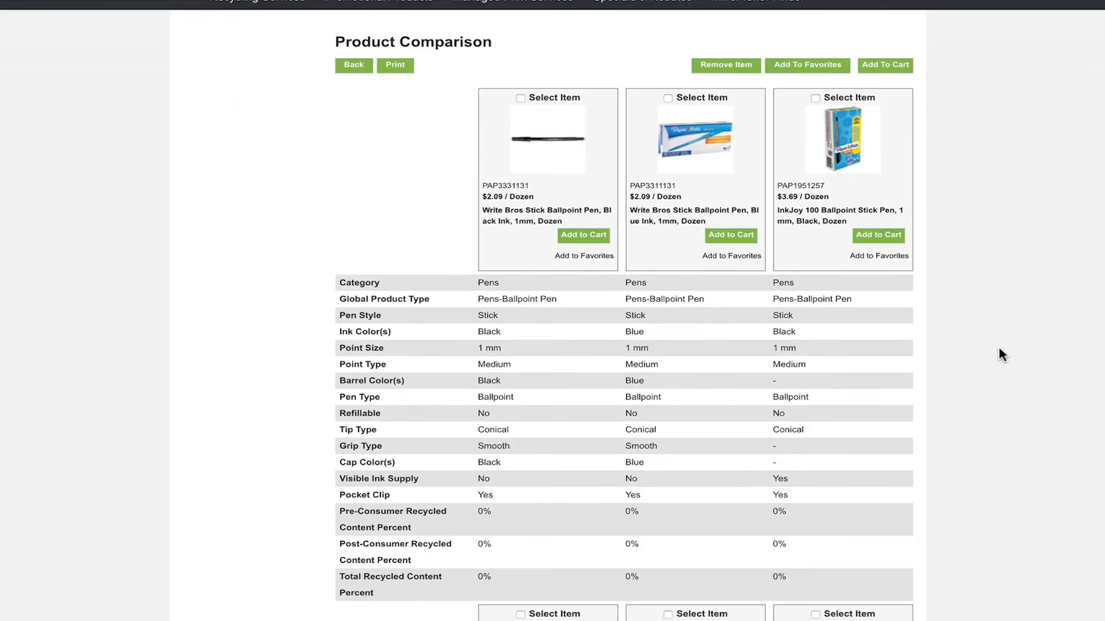
pyautogui.scroll(-3)
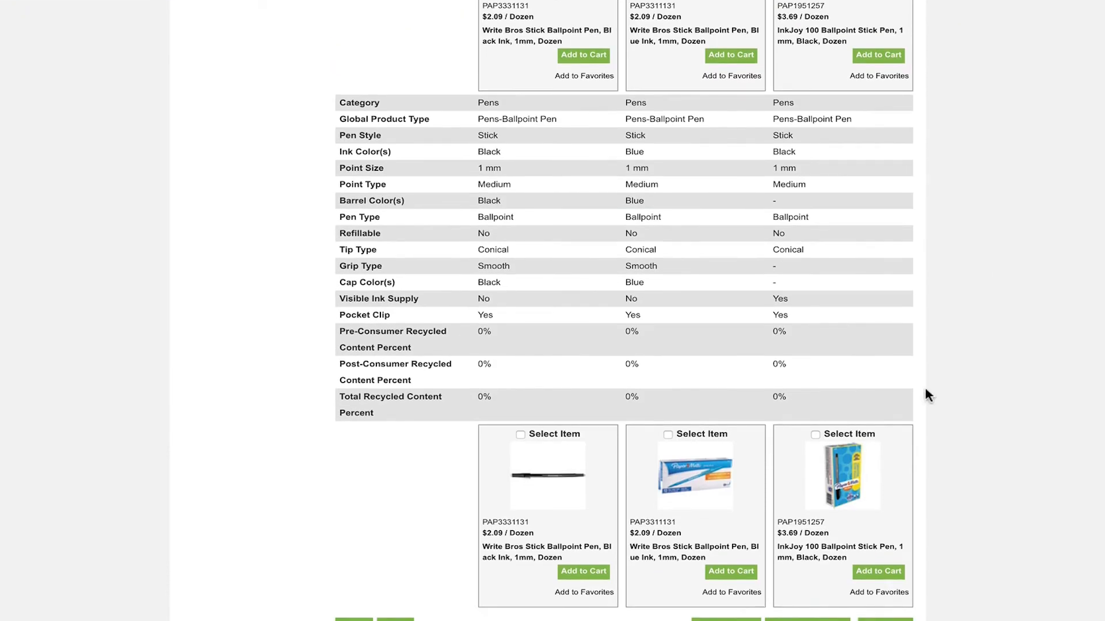
pyautogui.moveTo(1016, 532)
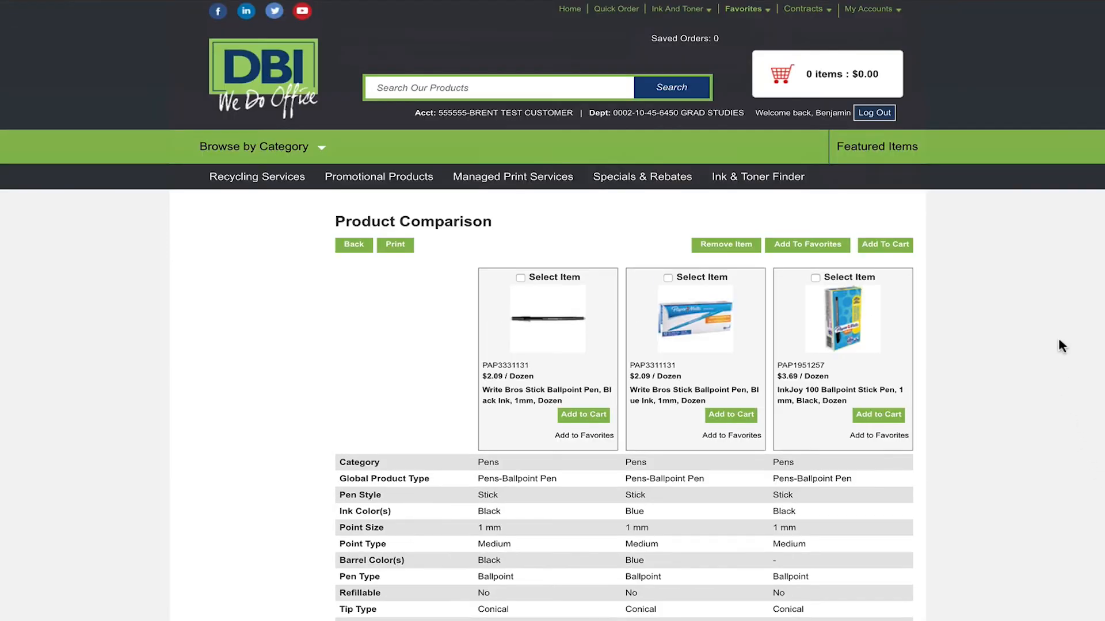
pyautogui.click(744, 8)
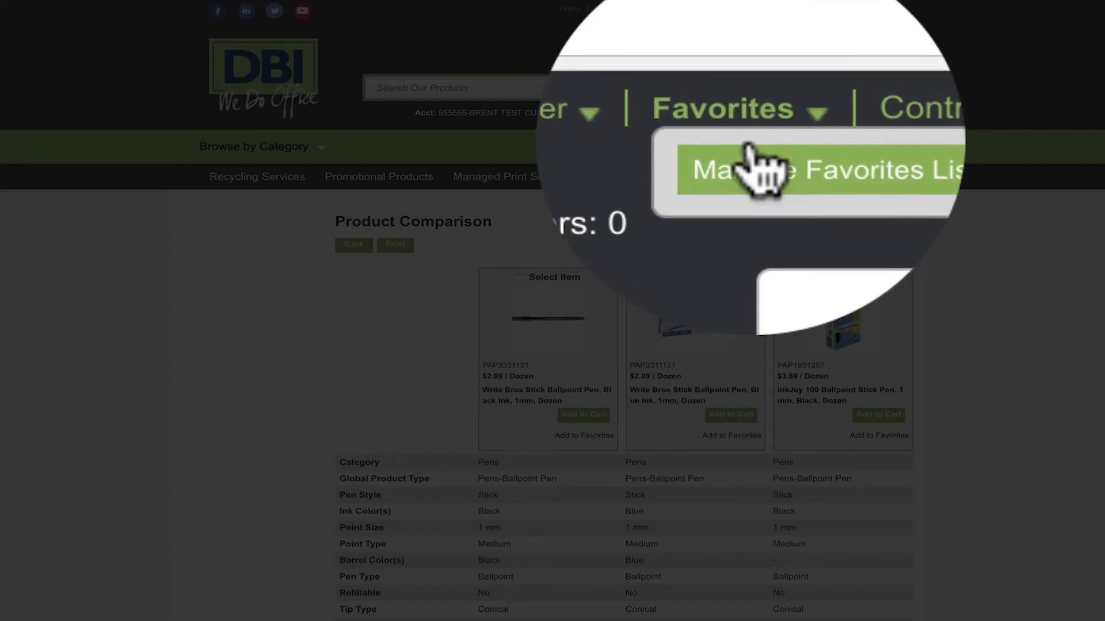
# Step: Create and save a new favourites list named My Fav's in Manage Favorites Lists
pyautogui.click(752, 170)
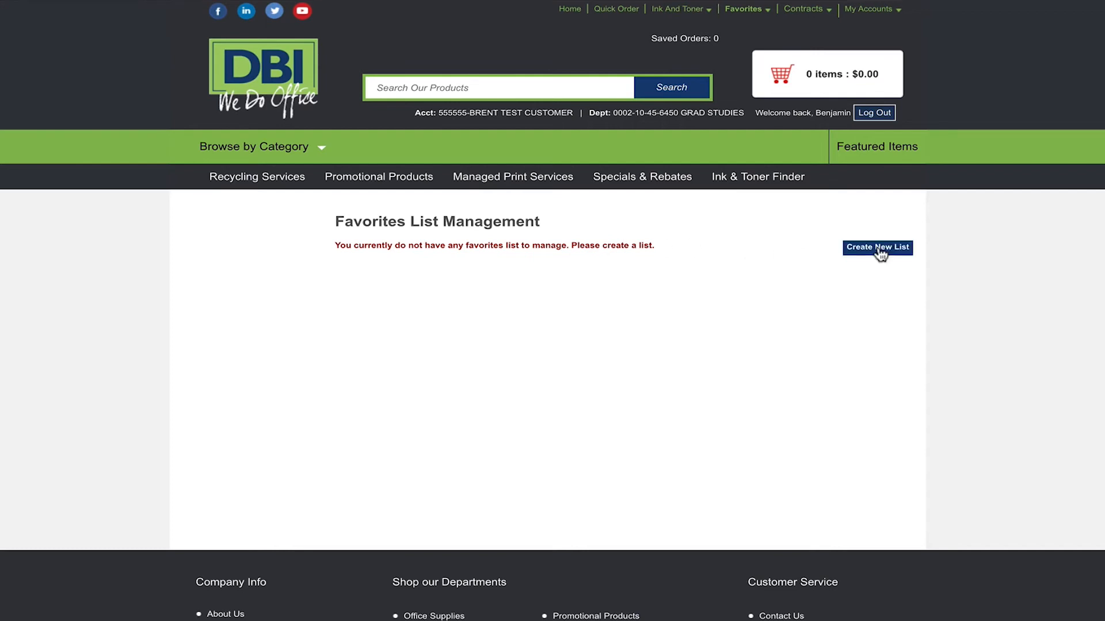
pyautogui.click(877, 247)
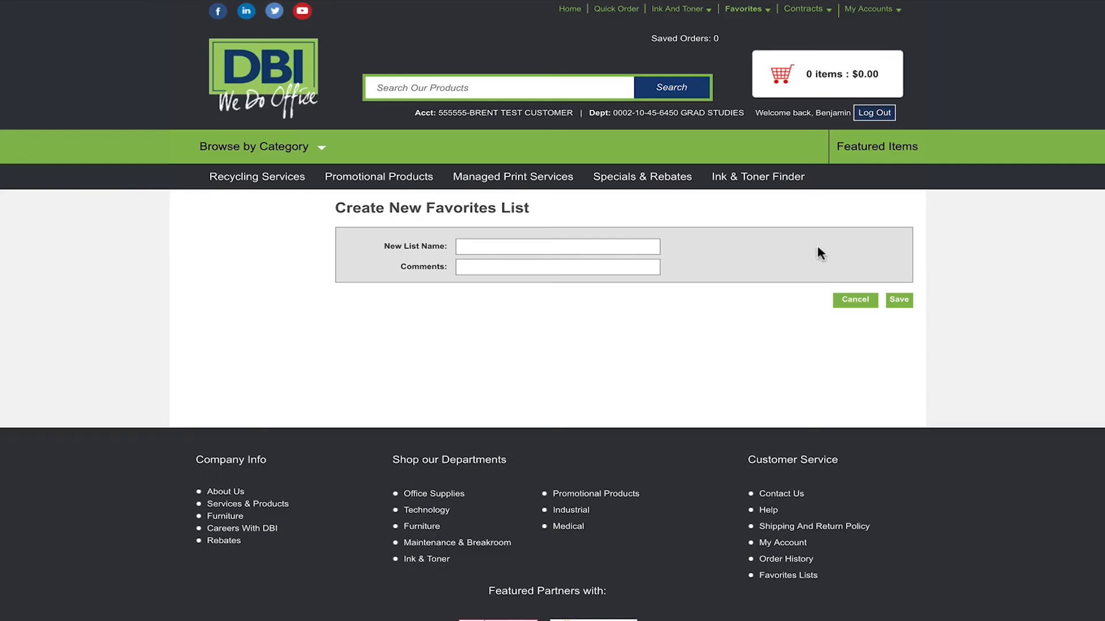
pyautogui.write("My Fav's")
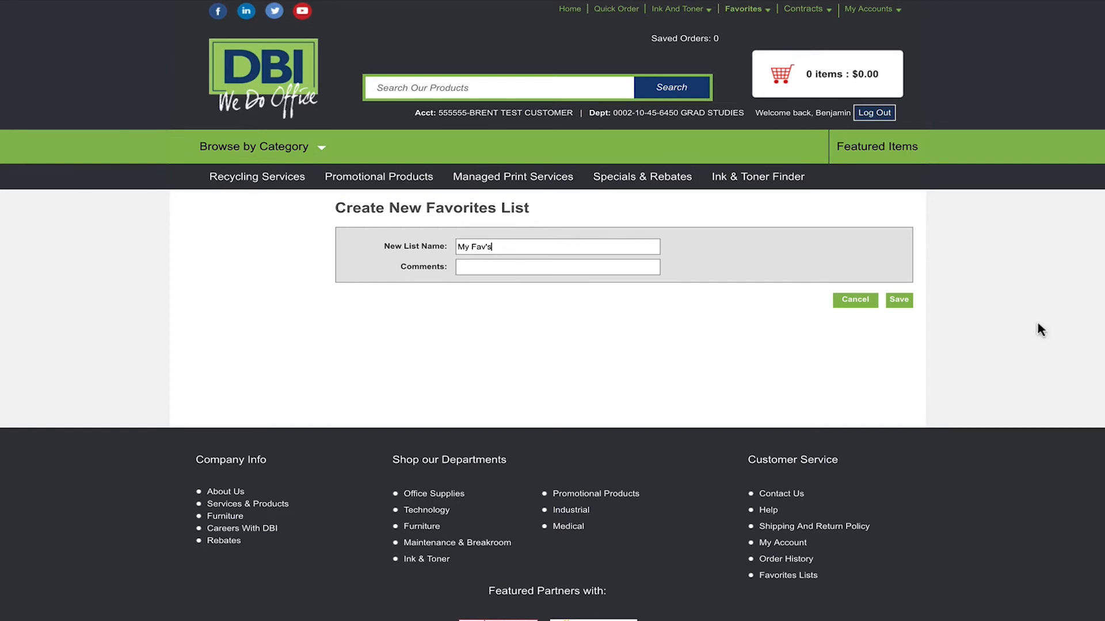
pyautogui.click(899, 300)
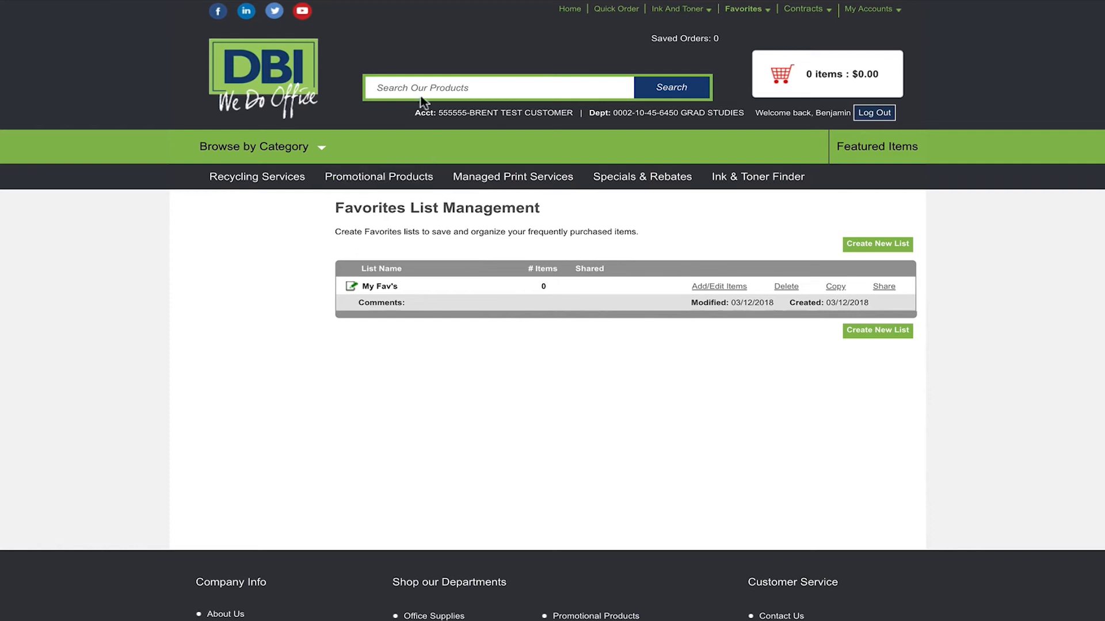
# Step: Search for Coffee and add a coffee K-Cups item to the My Fav's favourites list
pyautogui.write('co')
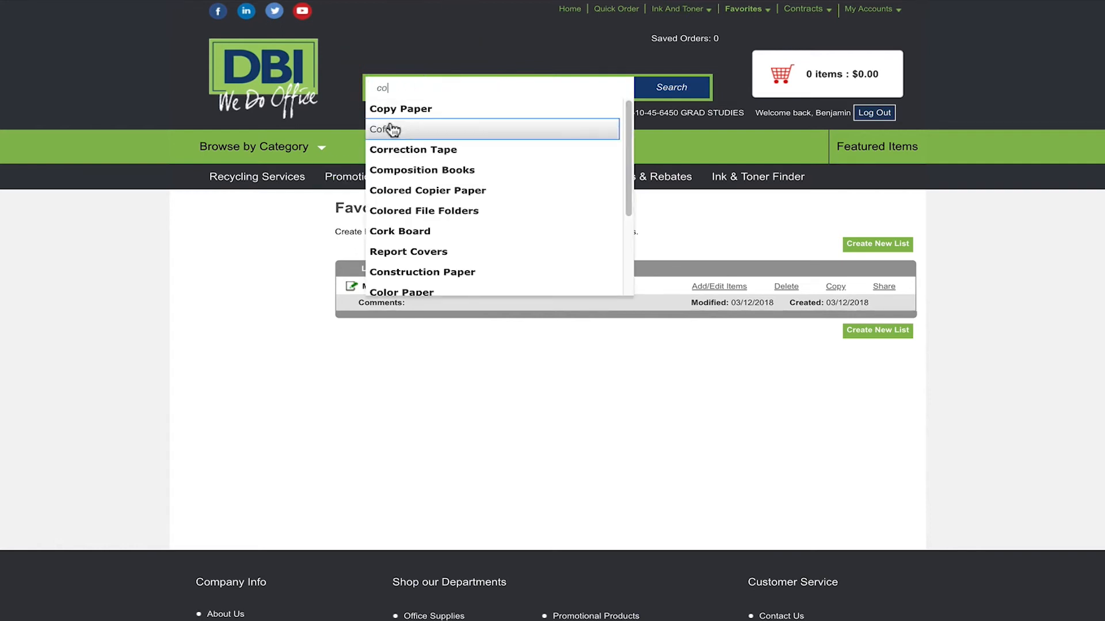
pyautogui.click(670, 87)
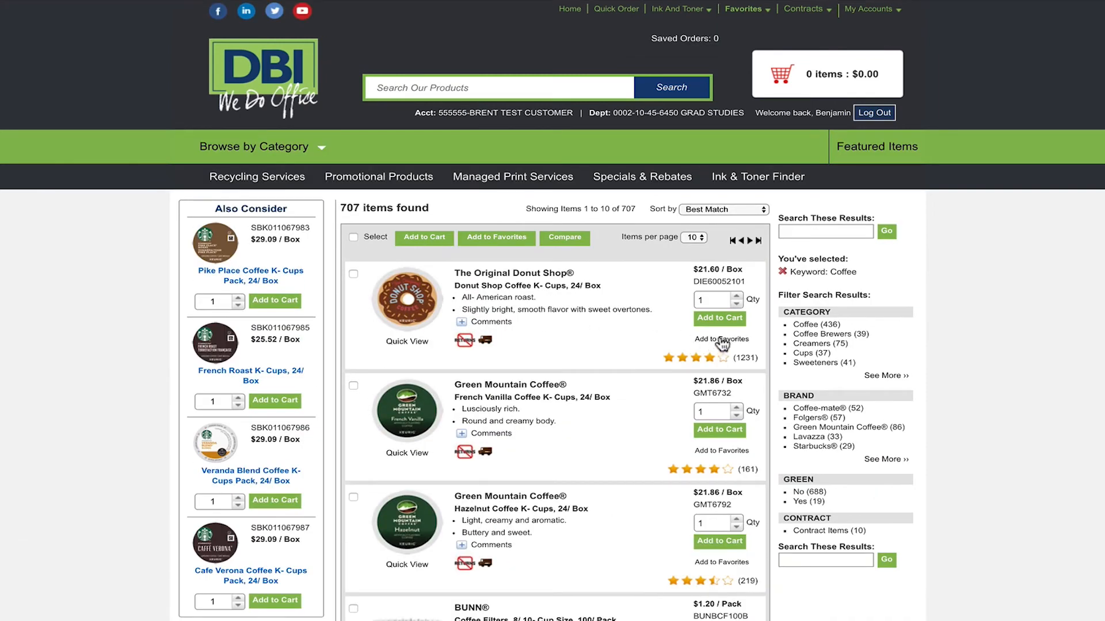
pyautogui.click(721, 344)
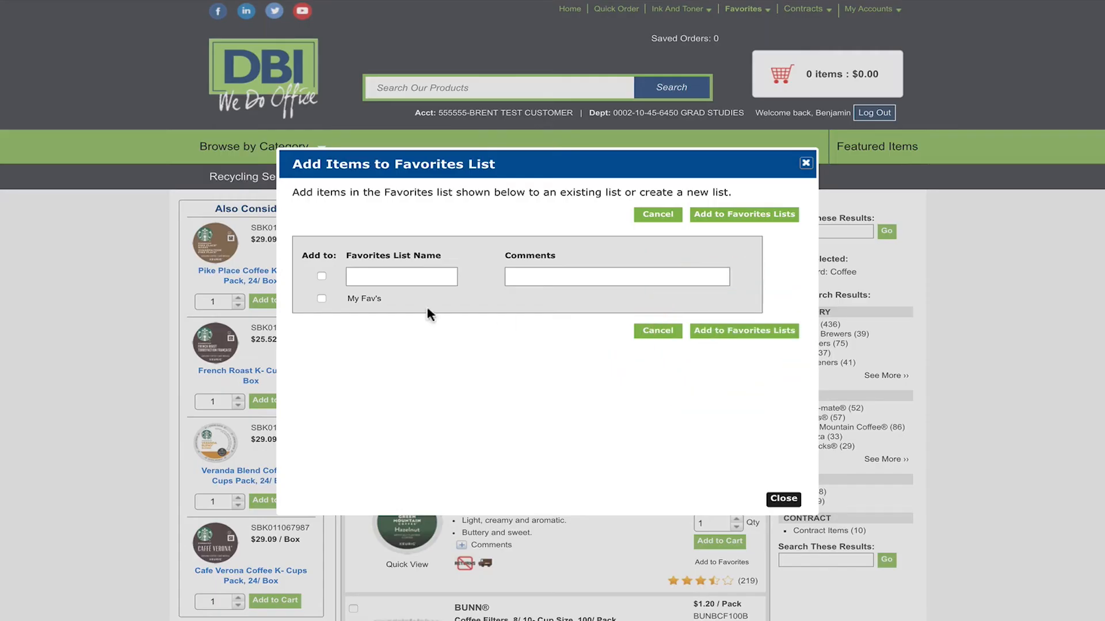
pyautogui.click(743, 331)
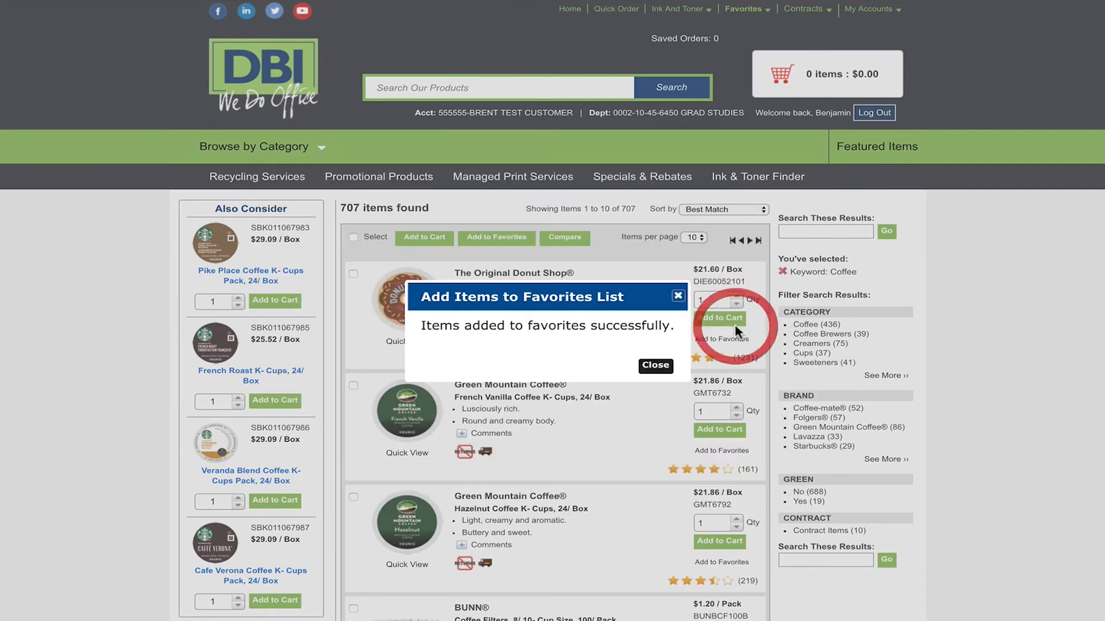
pyautogui.click(654, 366)
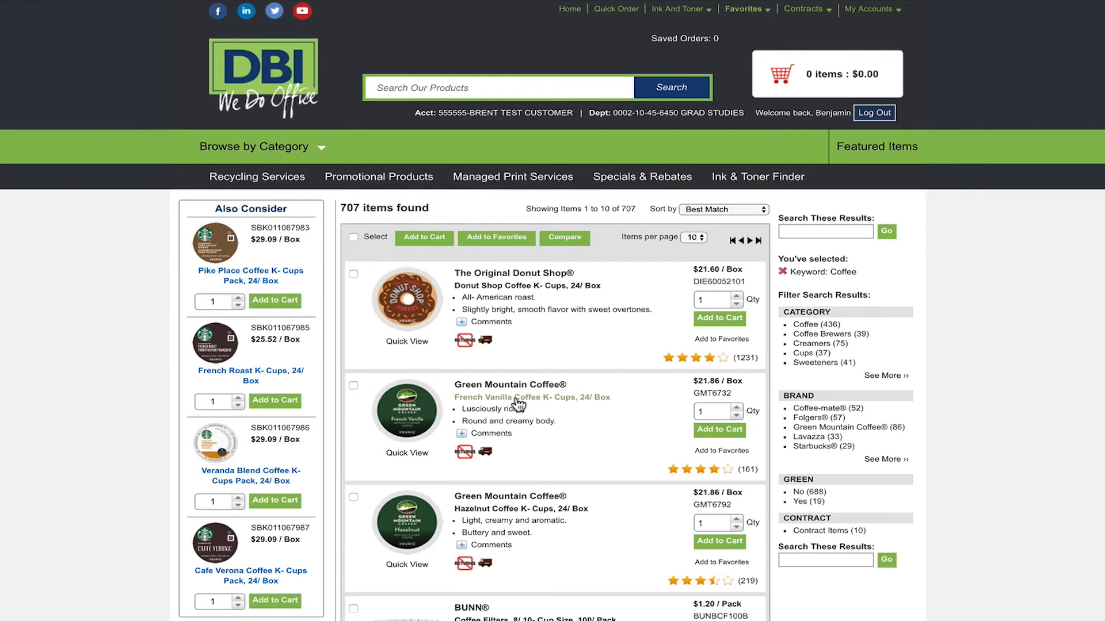
# Step: Add one box of French Vanilla Coffee K-Cups ($21.86) to the cart
pyautogui.click(532, 397)
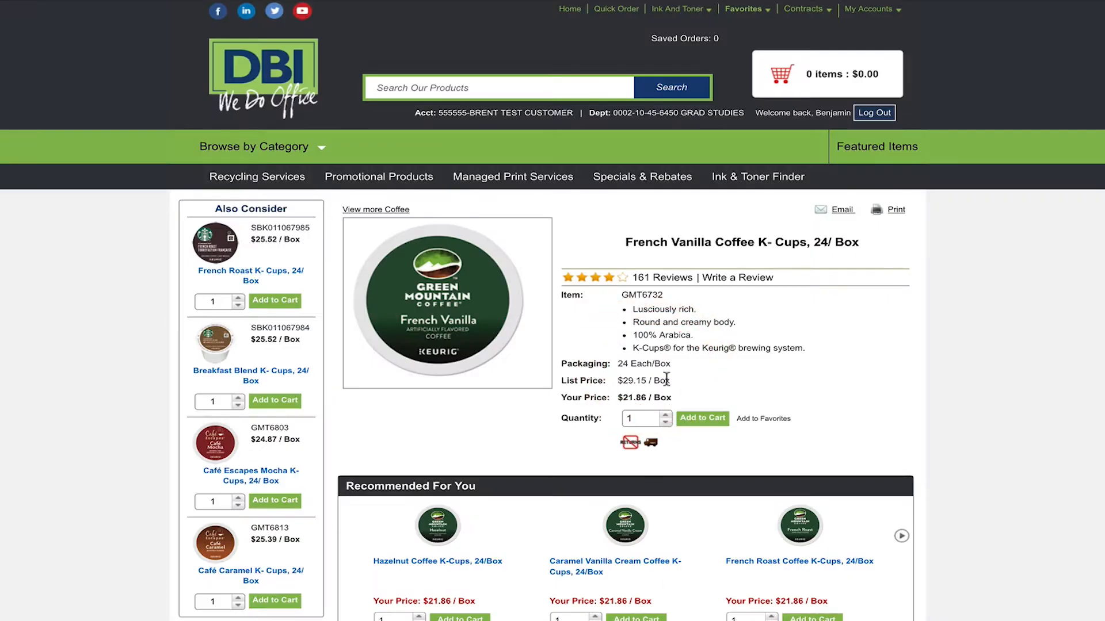
pyautogui.click(701, 418)
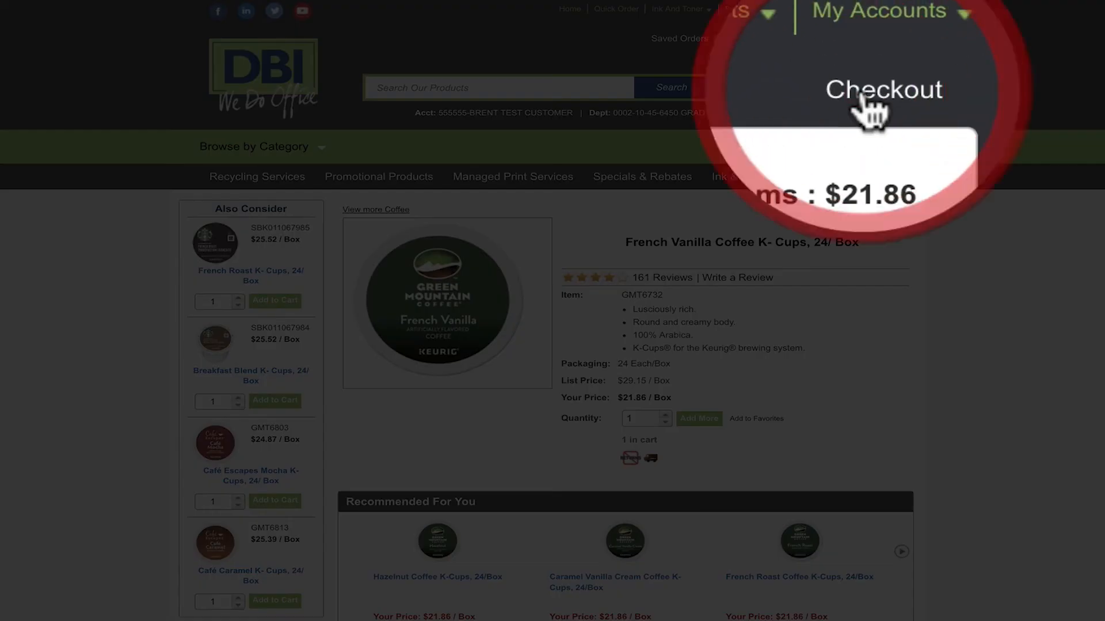
# Step: Proceed to Checkout - Order Review showing the French Vanilla K-Cups order totalling $23.17
pyautogui.click(882, 90)
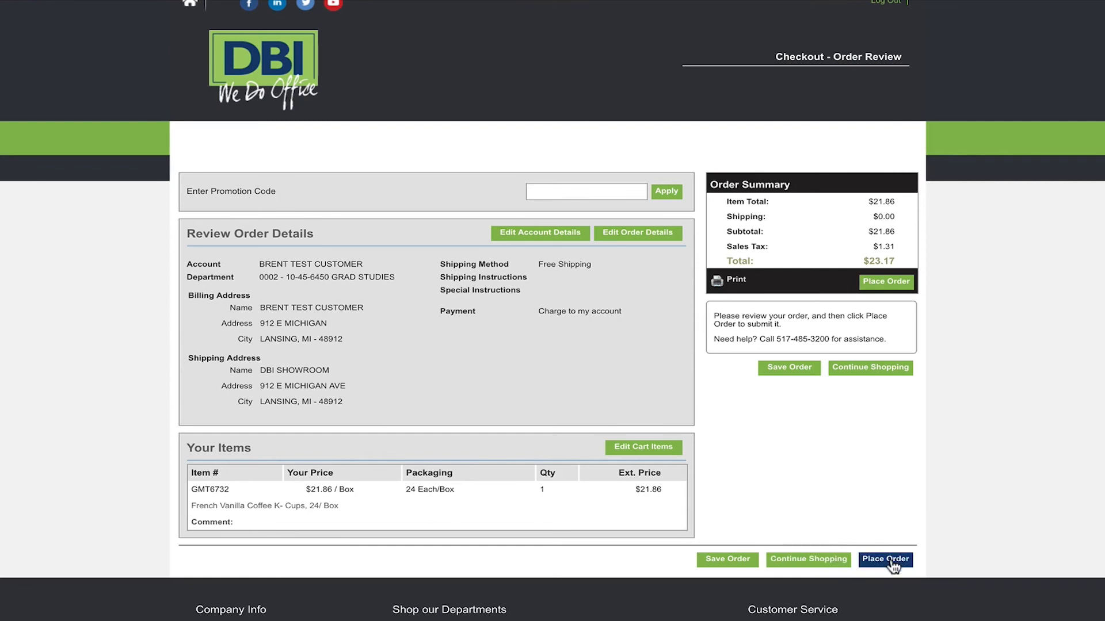
pyautogui.moveTo(858, 503)
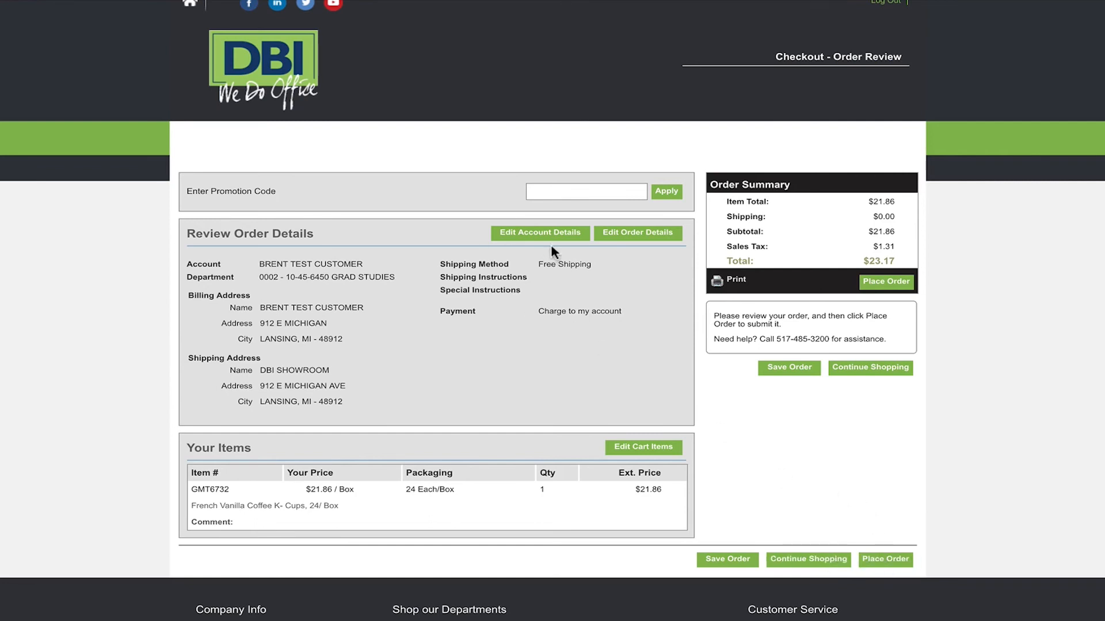
pyautogui.moveTo(637, 233)
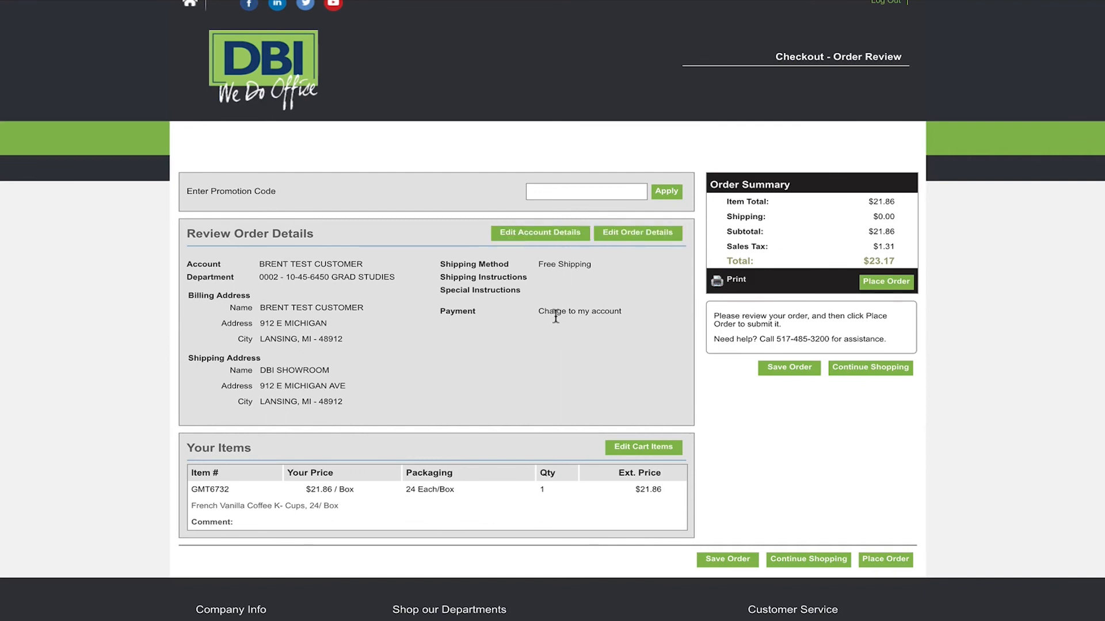
pyautogui.scroll(-3)
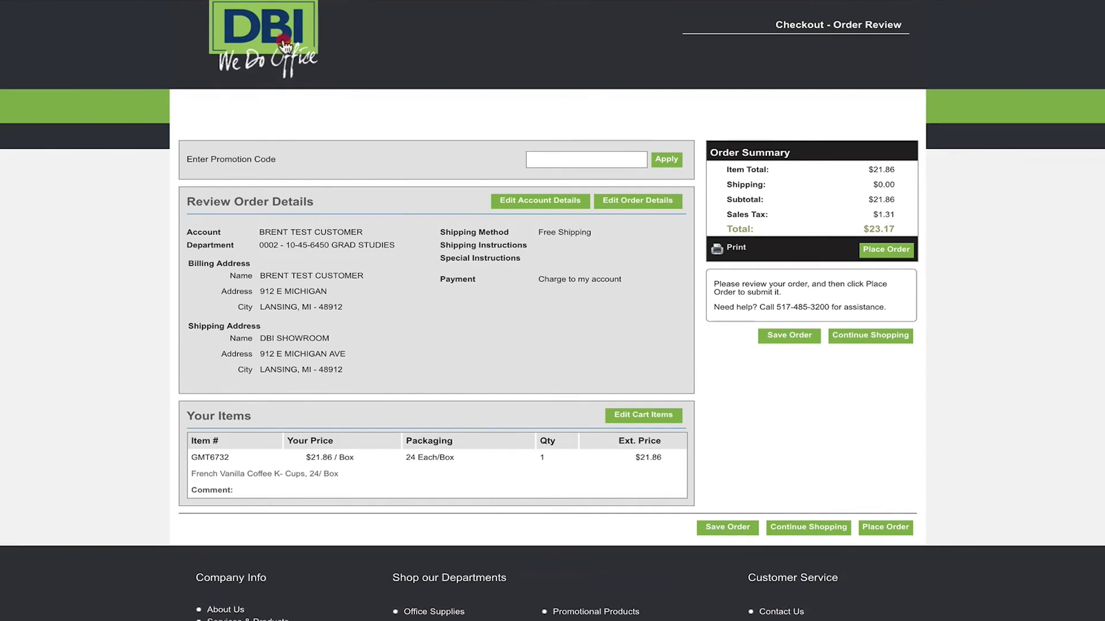